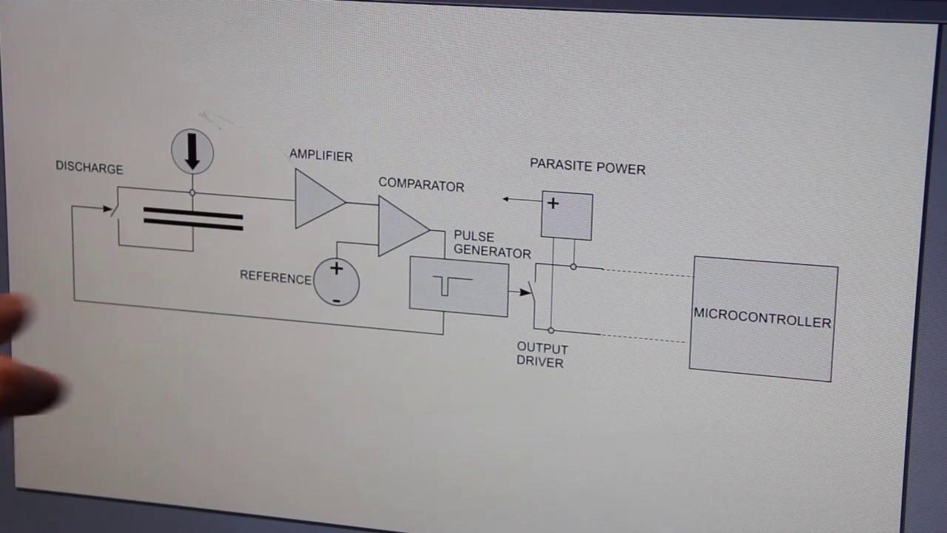
mouse_move(148, 170)
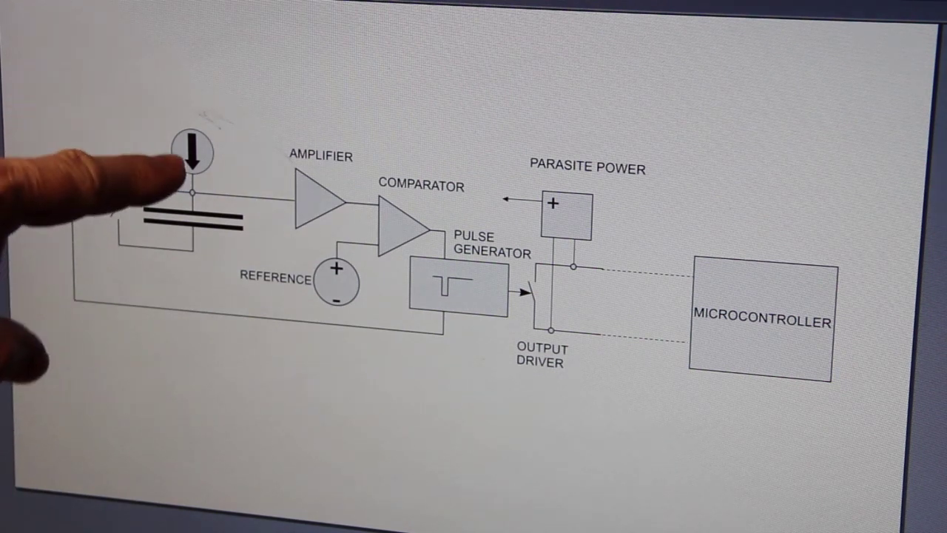